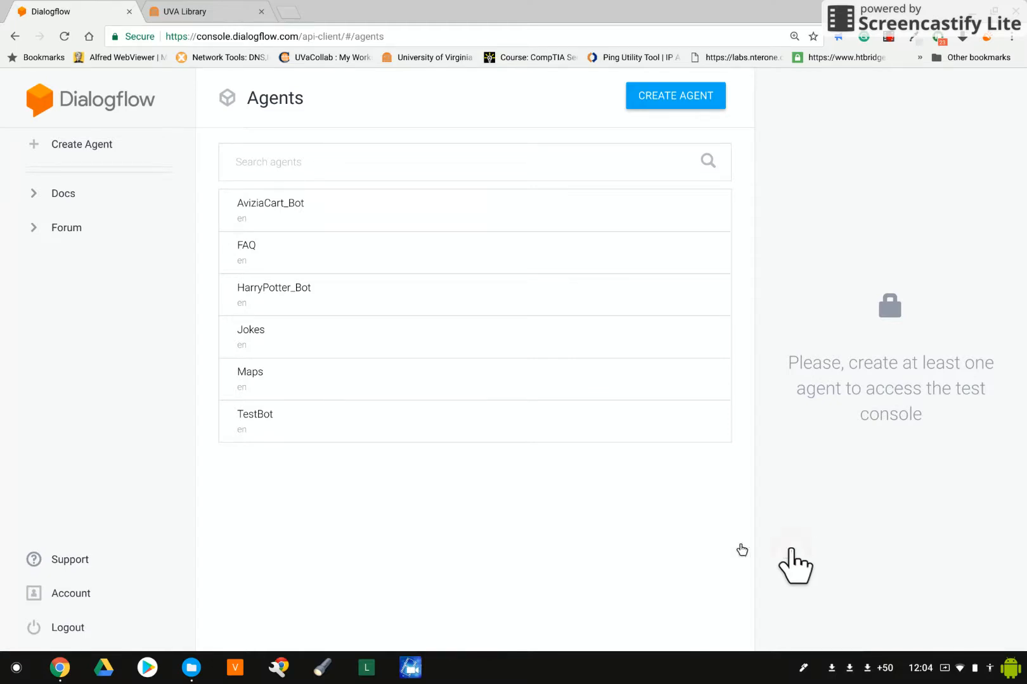
Step: Enter the TestBot agent and show its Entities page with two existing entities
{"action": "left_click", "coordinate": [255, 416]}
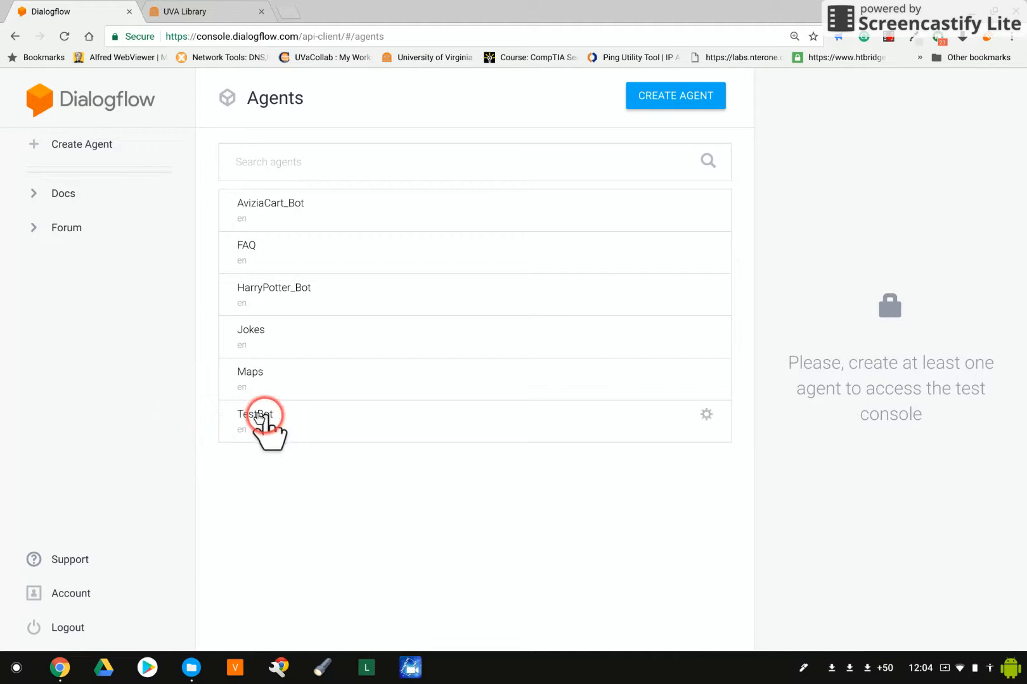
{"action": "left_click", "coordinate": [255, 415]}
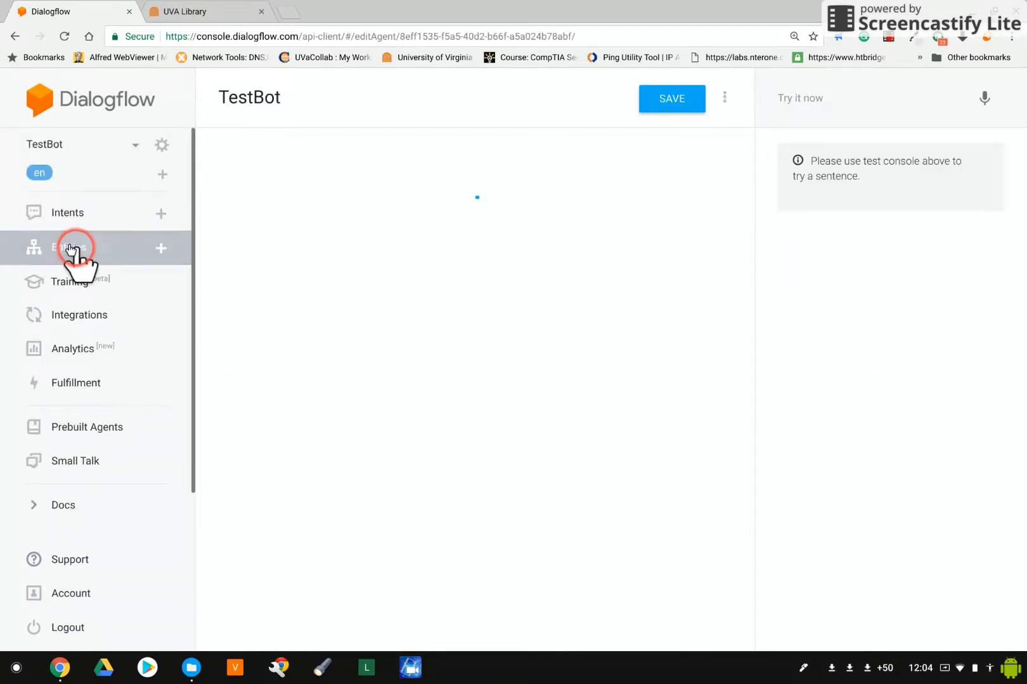
{"action": "left_click", "coordinate": [68, 247]}
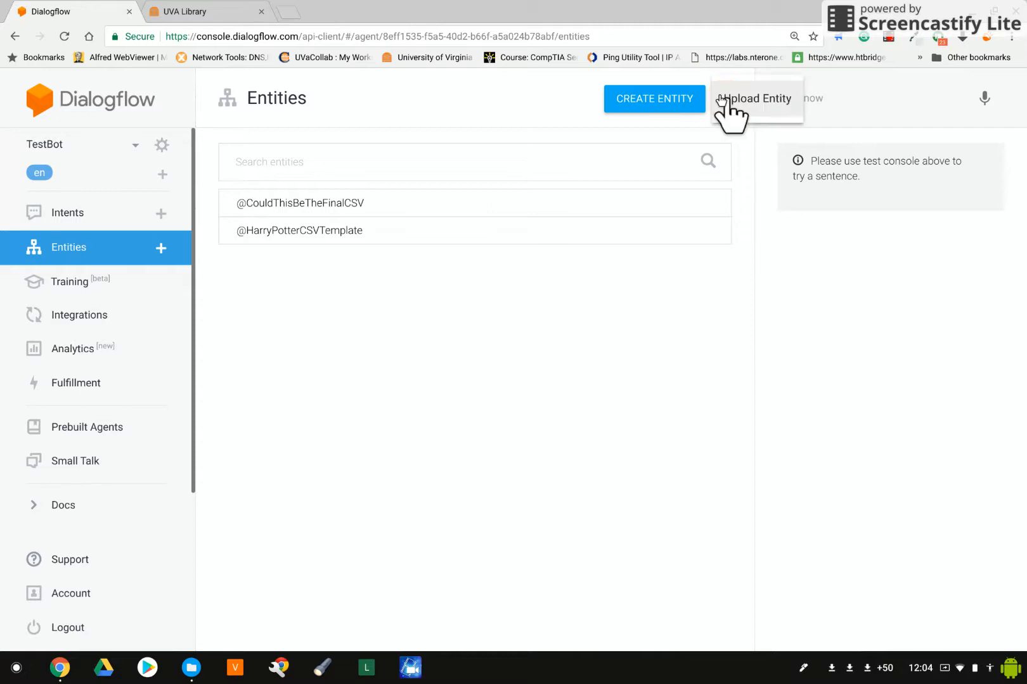
Step: Reach the Upload Entity page explaining CSV/JSON format rules, with no file chosen
{"action": "left_click", "coordinate": [757, 99]}
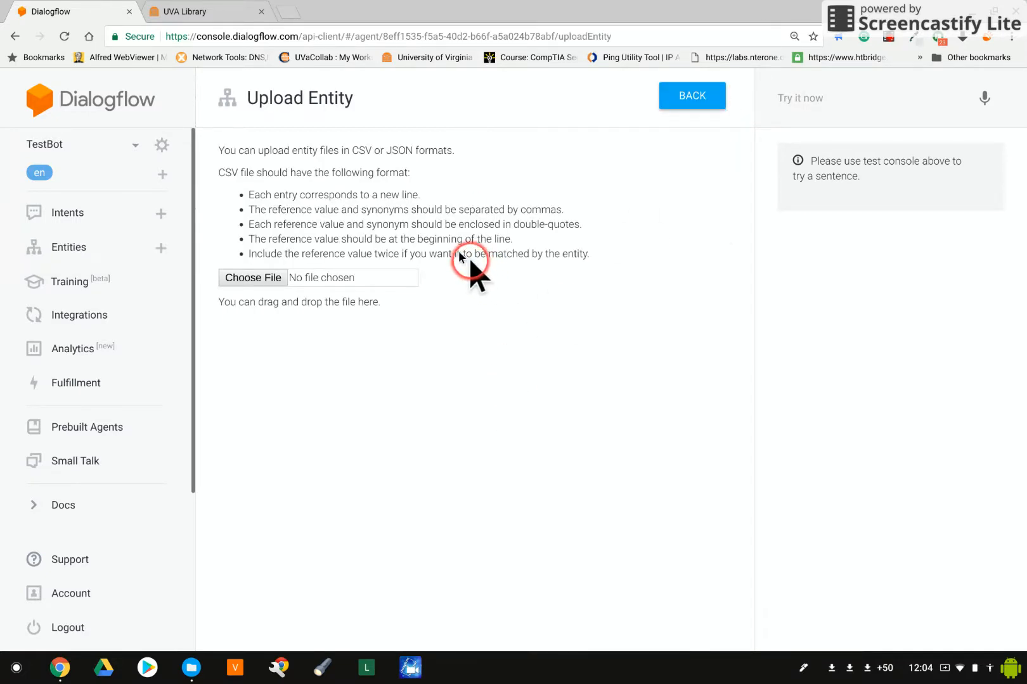
{"action": "mouse_move", "coordinate": [265, 186]}
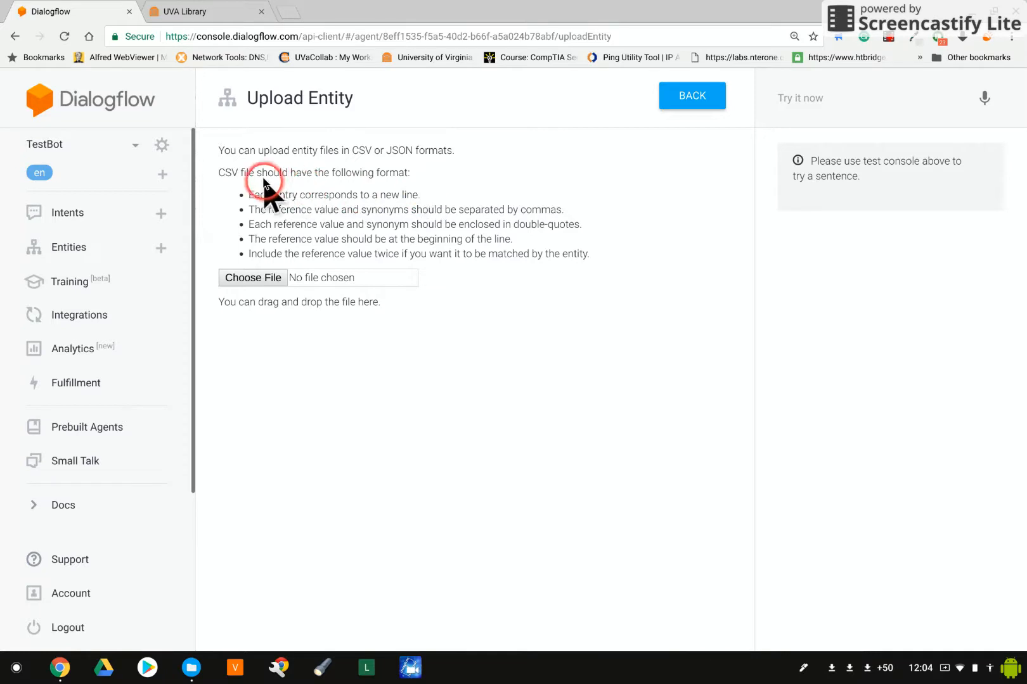
{"action": "mouse_move", "coordinate": [443, 175]}
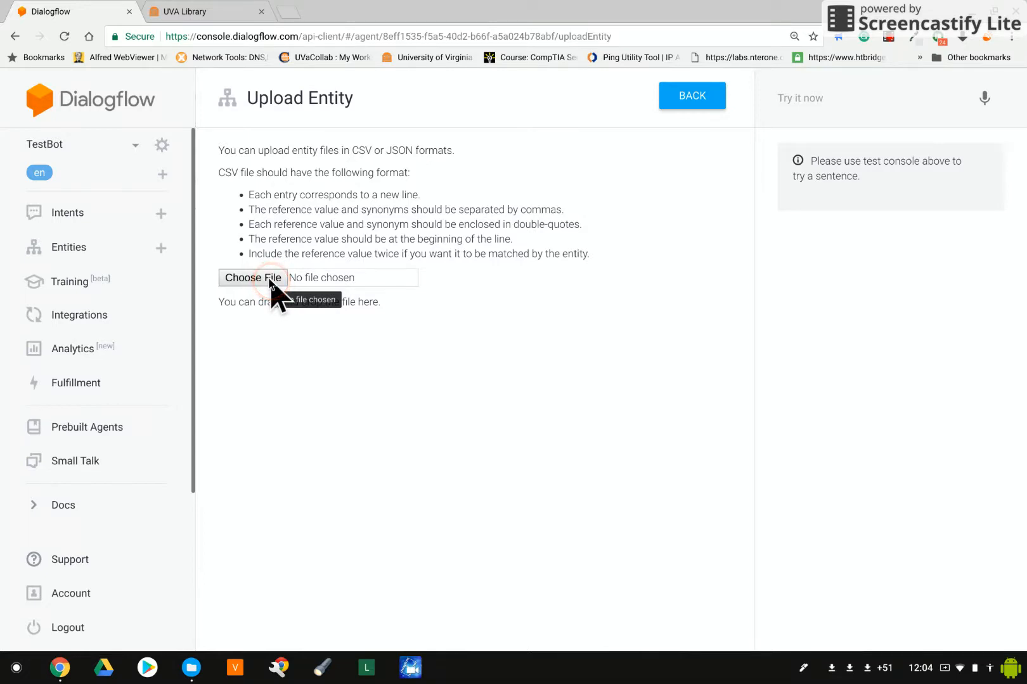
Step: Upload CSVTemplate.csv from Downloads > DialogFlowExamples as an entity, reported successful
{"action": "left_click", "coordinate": [252, 278]}
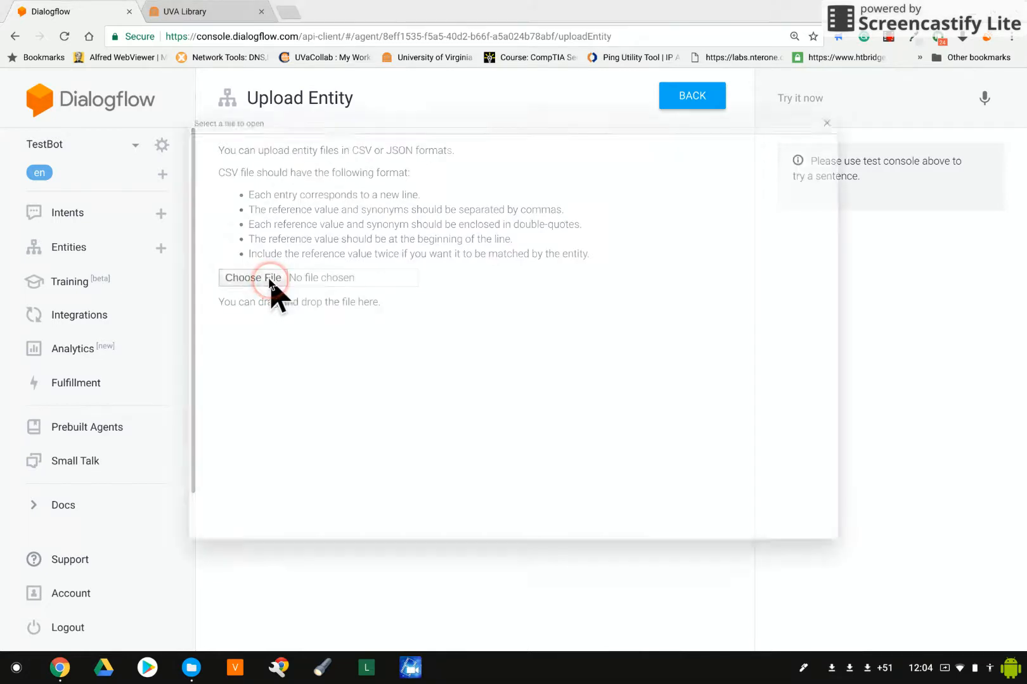
{"action": "left_click", "coordinate": [252, 277]}
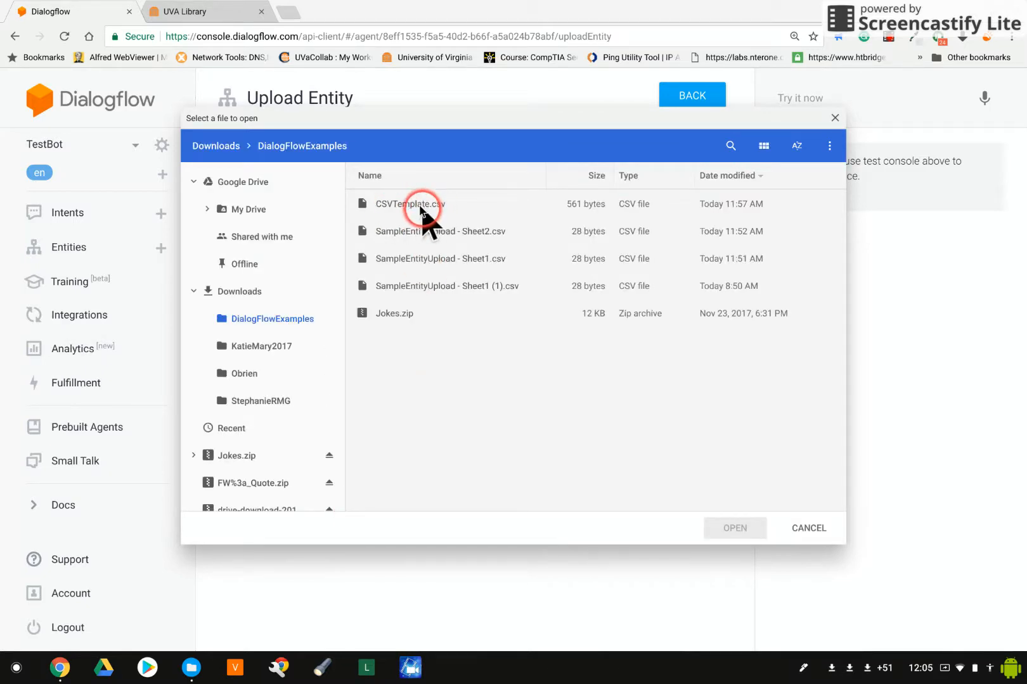
{"action": "left_click", "coordinate": [734, 528]}
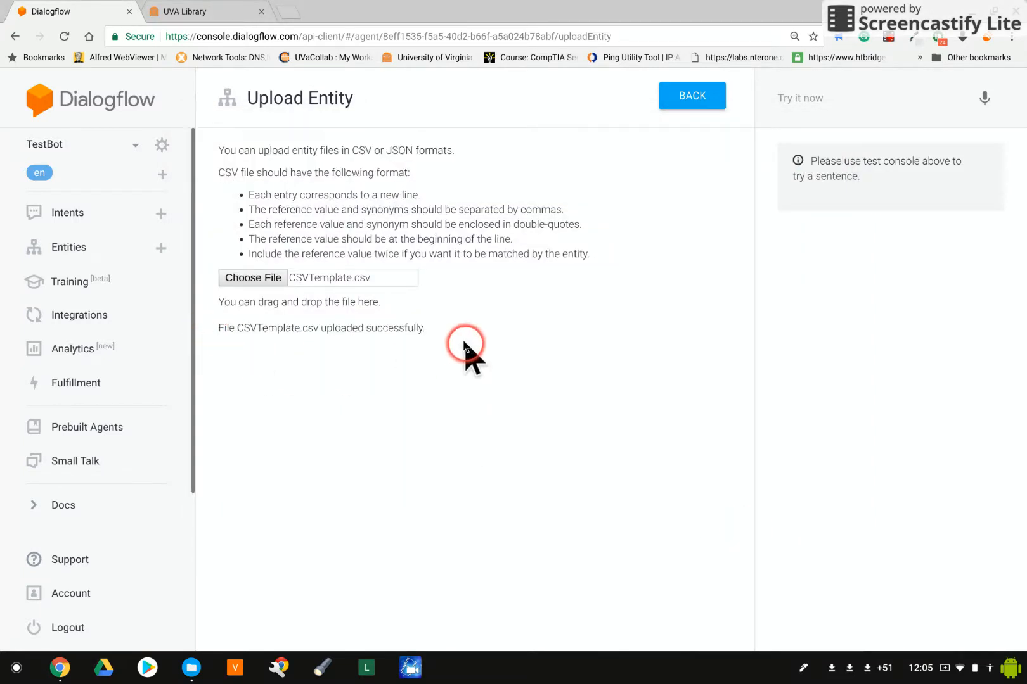
{"action": "mouse_move", "coordinate": [252, 344]}
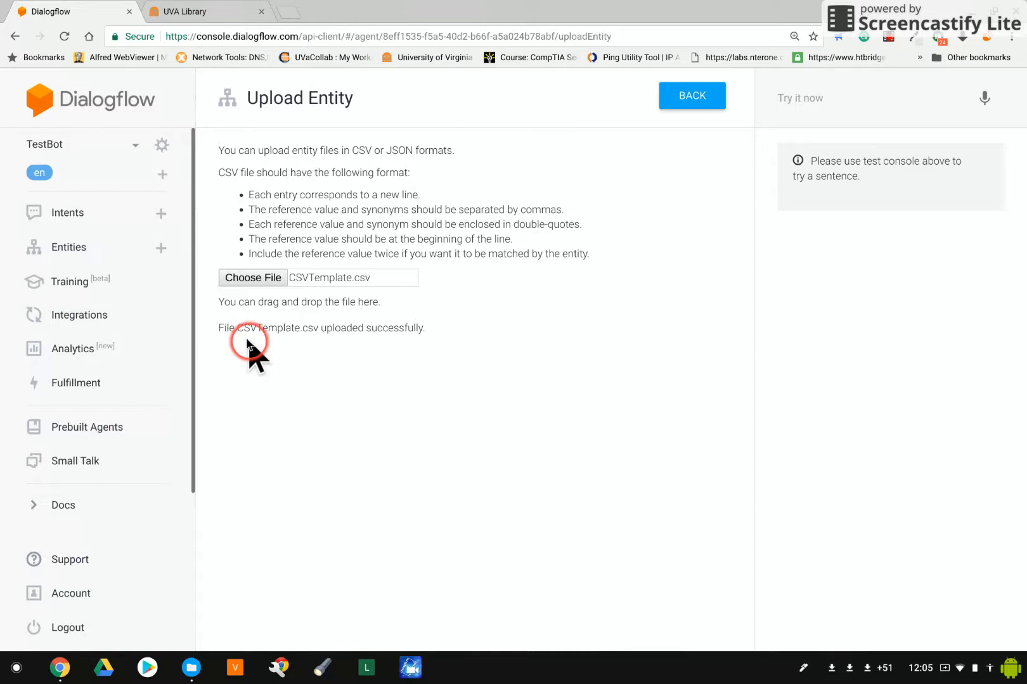
{"action": "mouse_move", "coordinate": [310, 343]}
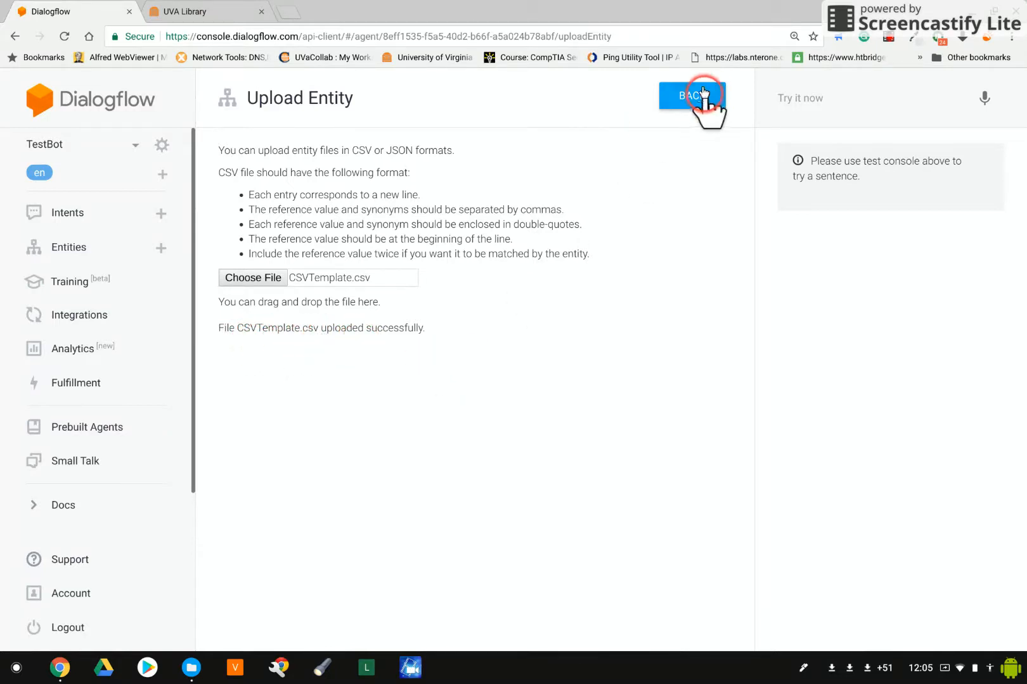
Step: Return to the entities list and enter the new CSVTemplate entity
{"action": "left_click", "coordinate": [692, 95]}
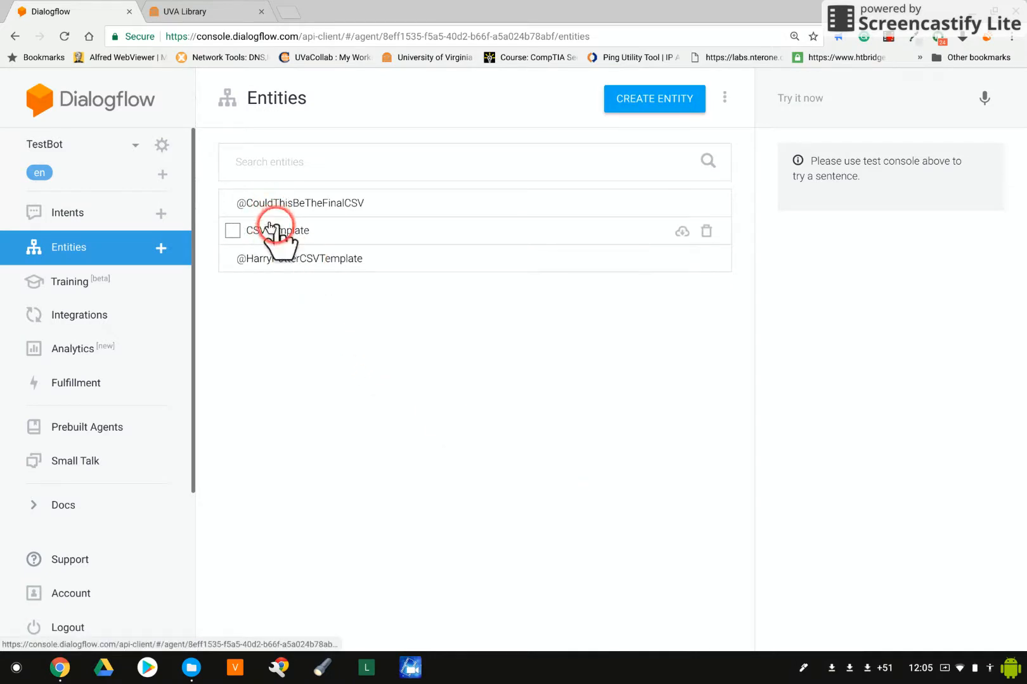
{"action": "left_click", "coordinate": [275, 231]}
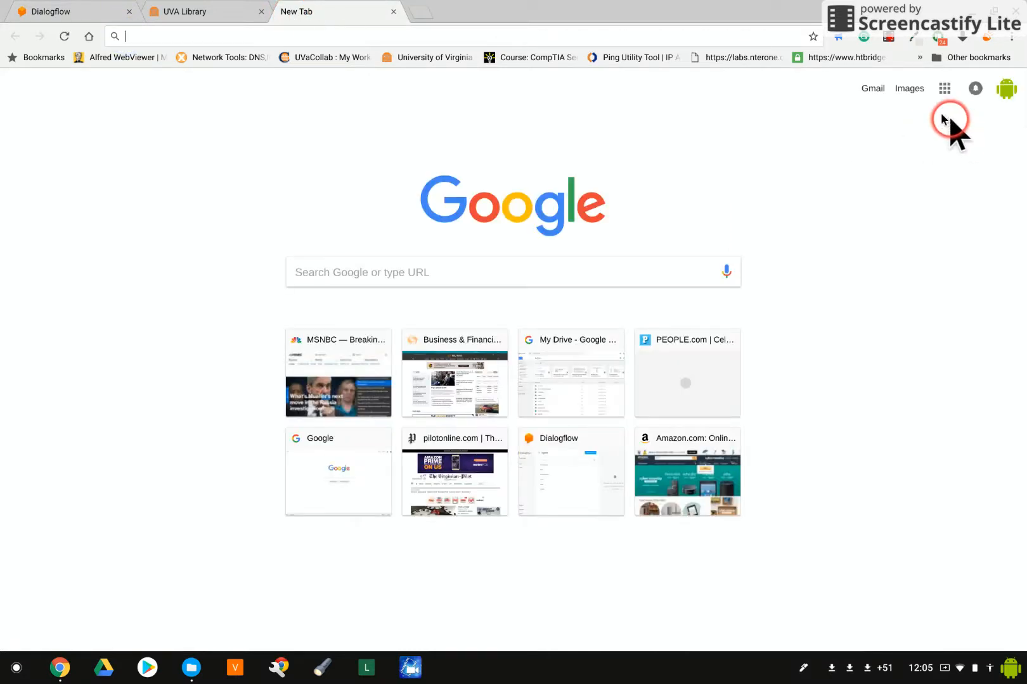
Step: View CSVTemplate.csv from DialogFlowExamples as a spreadsheet showing EntityName and item1–item26
{"action": "left_click", "coordinate": [943, 89]}
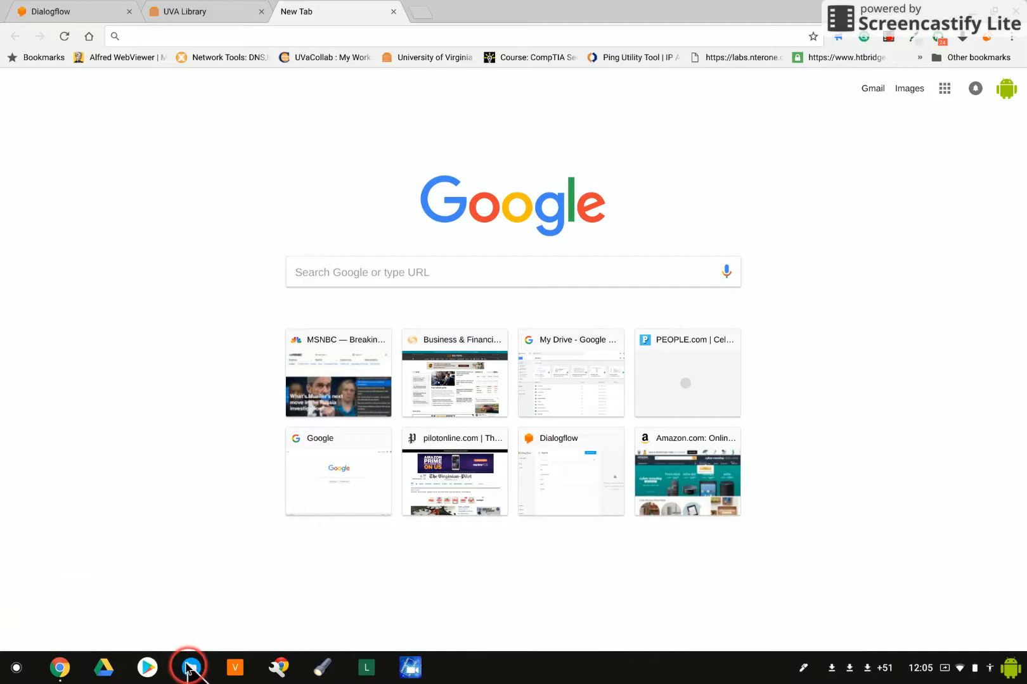
{"action": "left_click", "coordinate": [190, 668]}
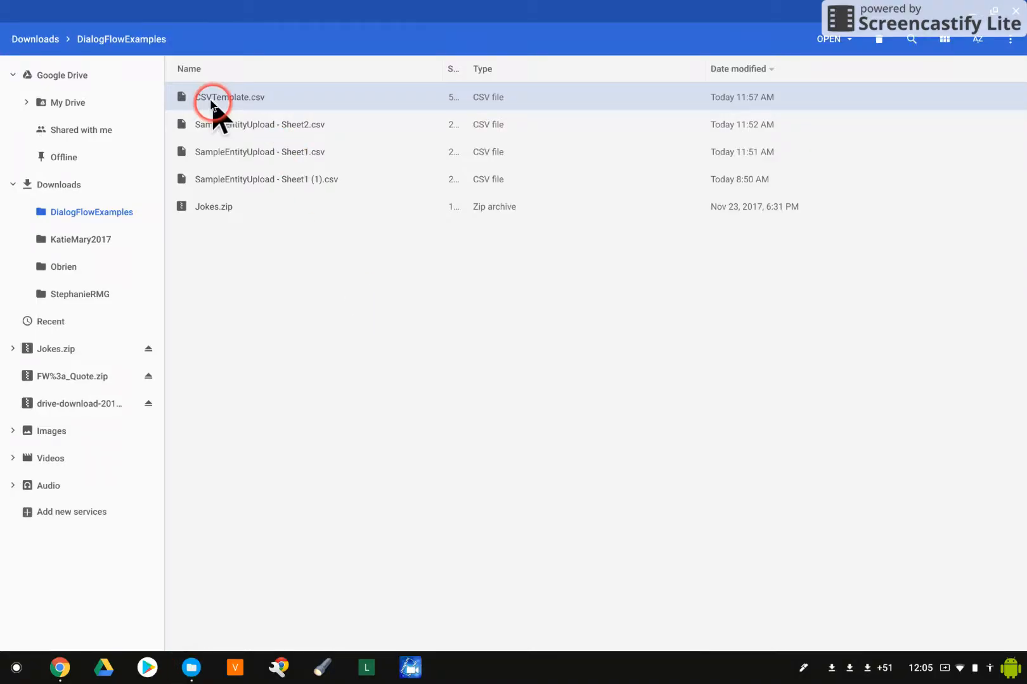
{"action": "double_click", "coordinate": [229, 97]}
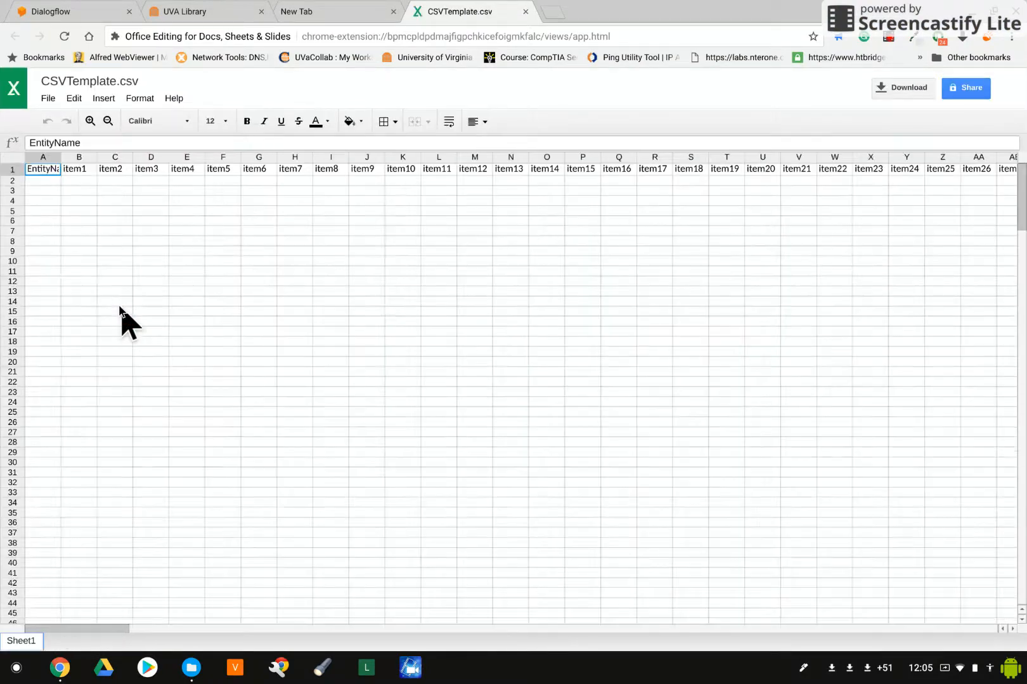
Step: Check row 1 of CSVTemplate.csv out to item34, then switch to the UVA Library tab
{"action": "left_click", "coordinate": [42, 169]}
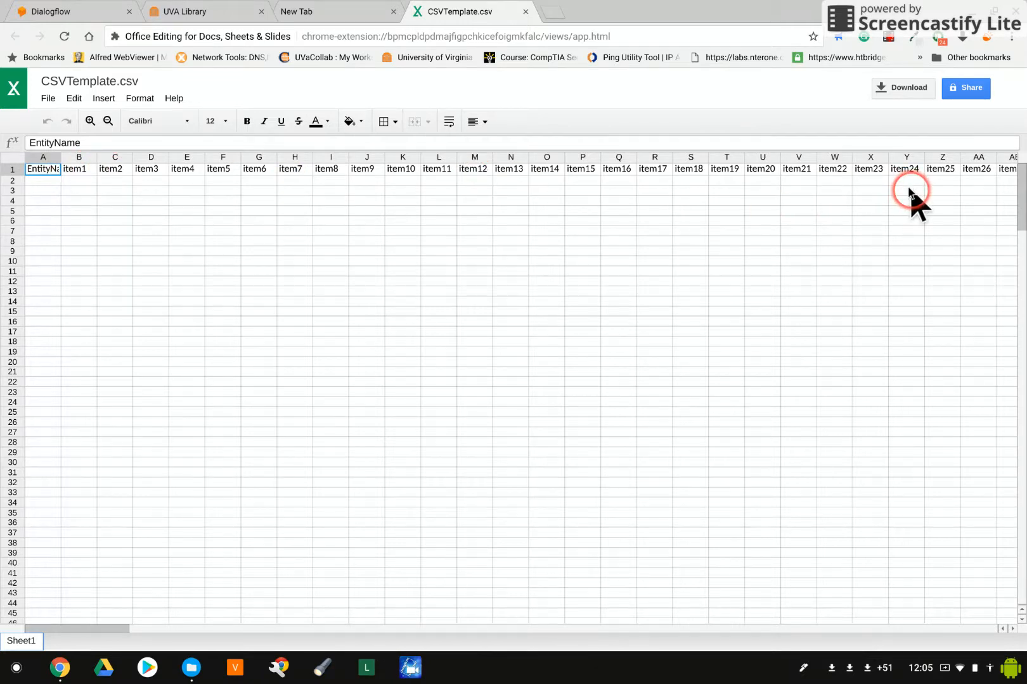
{"action": "left_click", "coordinate": [942, 168]}
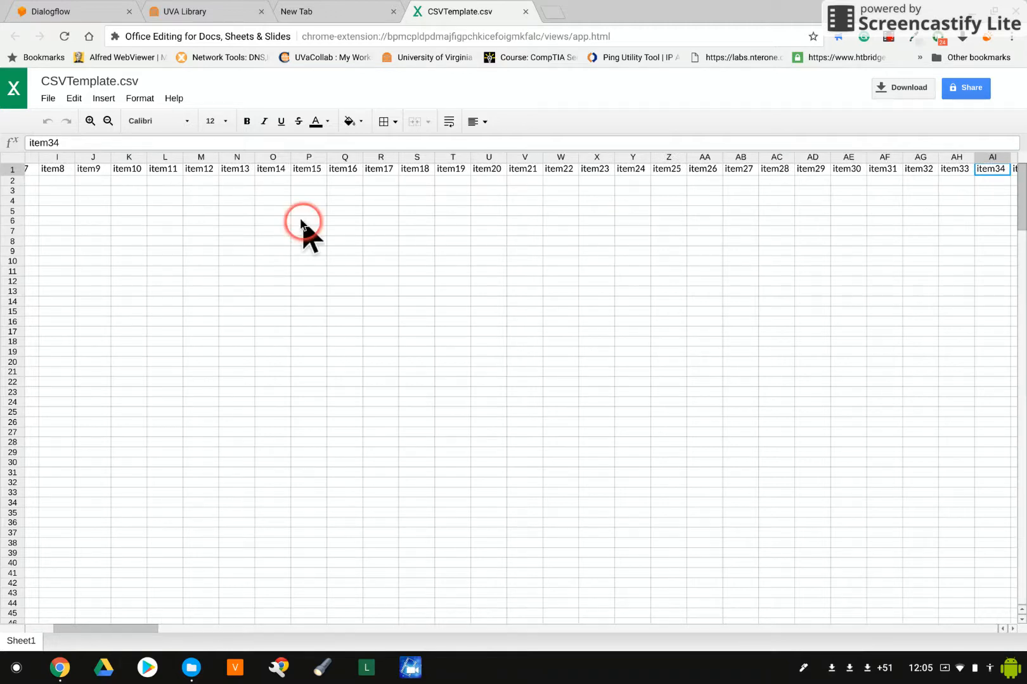
{"action": "mouse_move", "coordinate": [73, 203]}
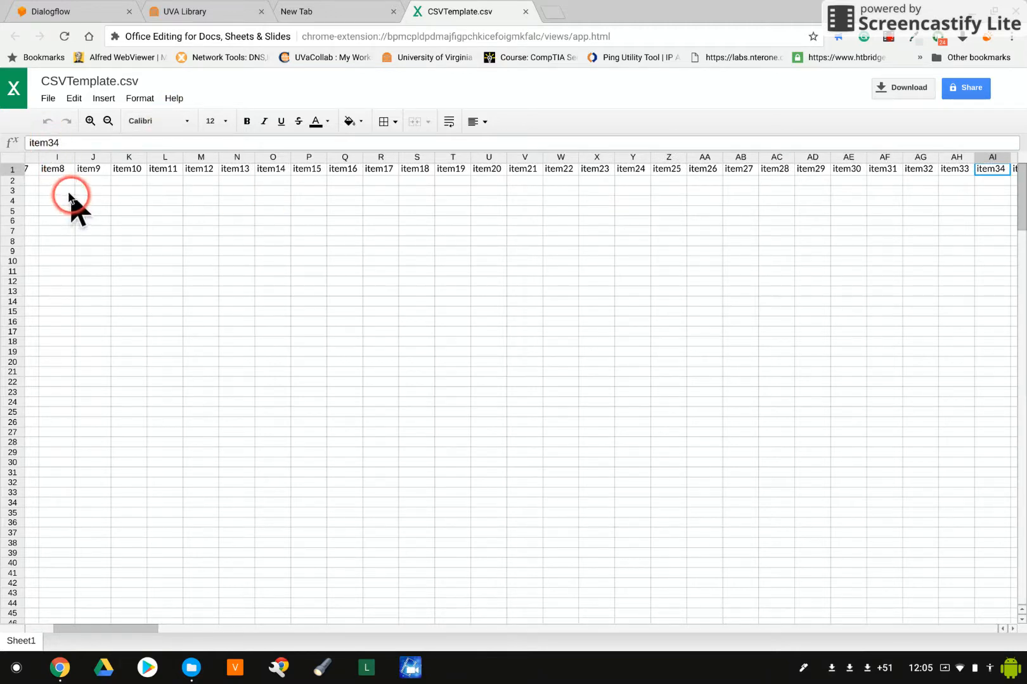
{"action": "mouse_move", "coordinate": [147, 393]}
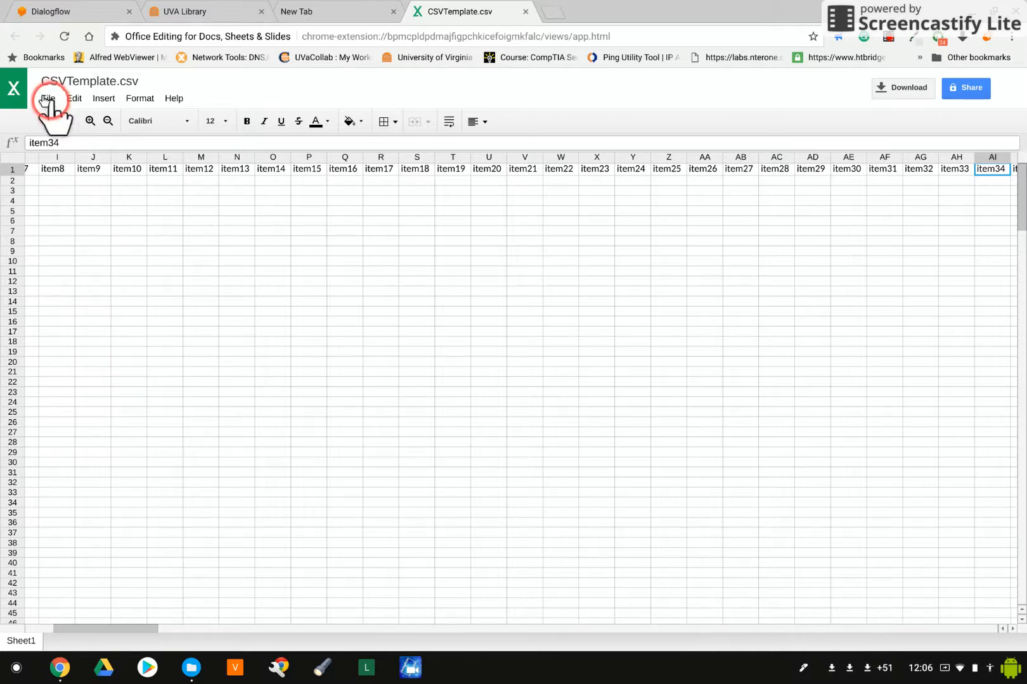
{"action": "mouse_move", "coordinate": [461, 106]}
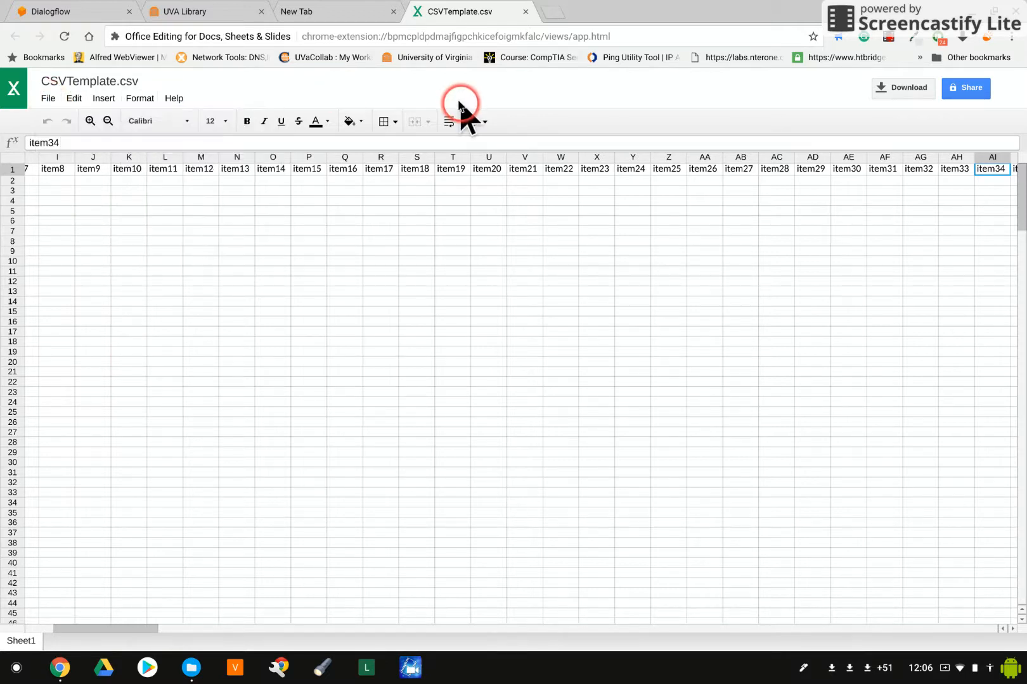
{"action": "left_click", "coordinate": [190, 11]}
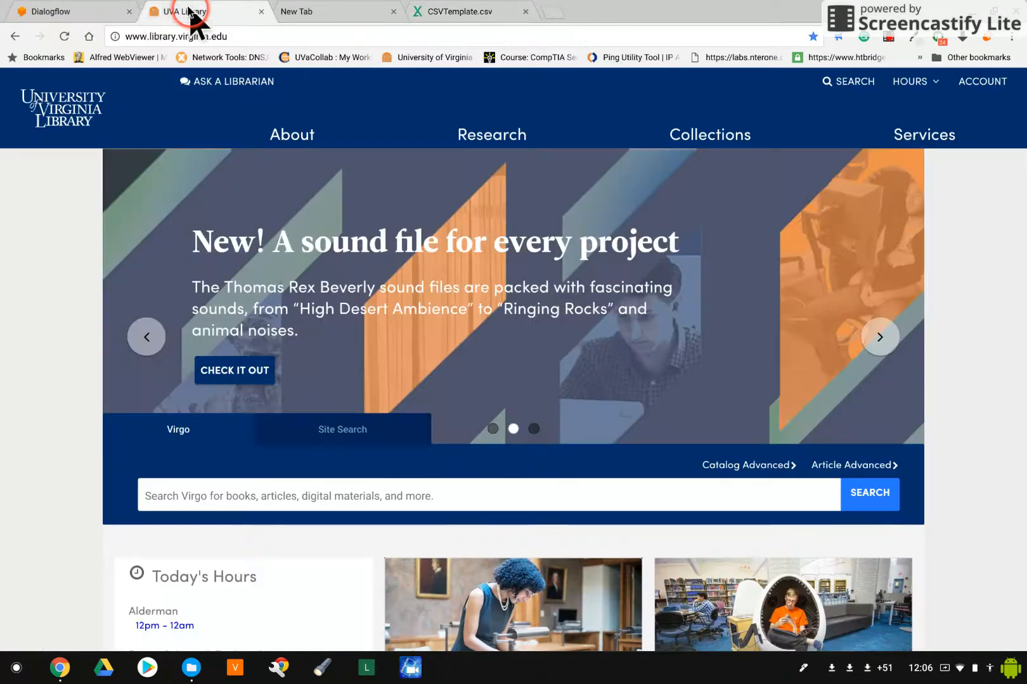
Step: Confirm the CSVTemplate entity lists EntityName with synonyms item1–item80, then return to the spreadsheet
{"action": "left_click", "coordinate": [73, 11]}
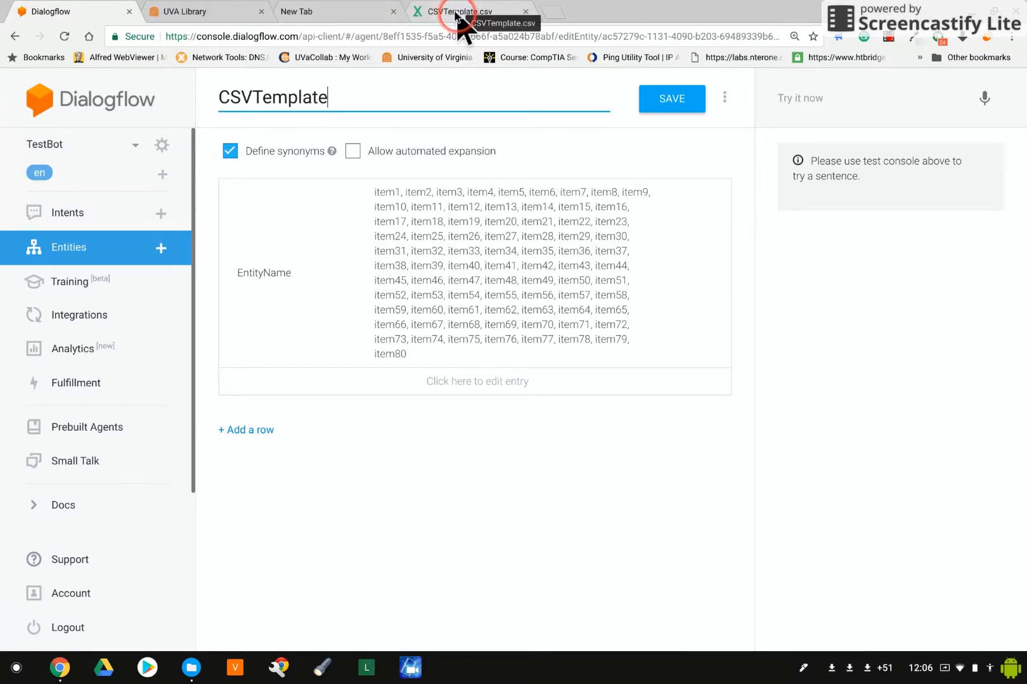
{"action": "left_click", "coordinate": [467, 12]}
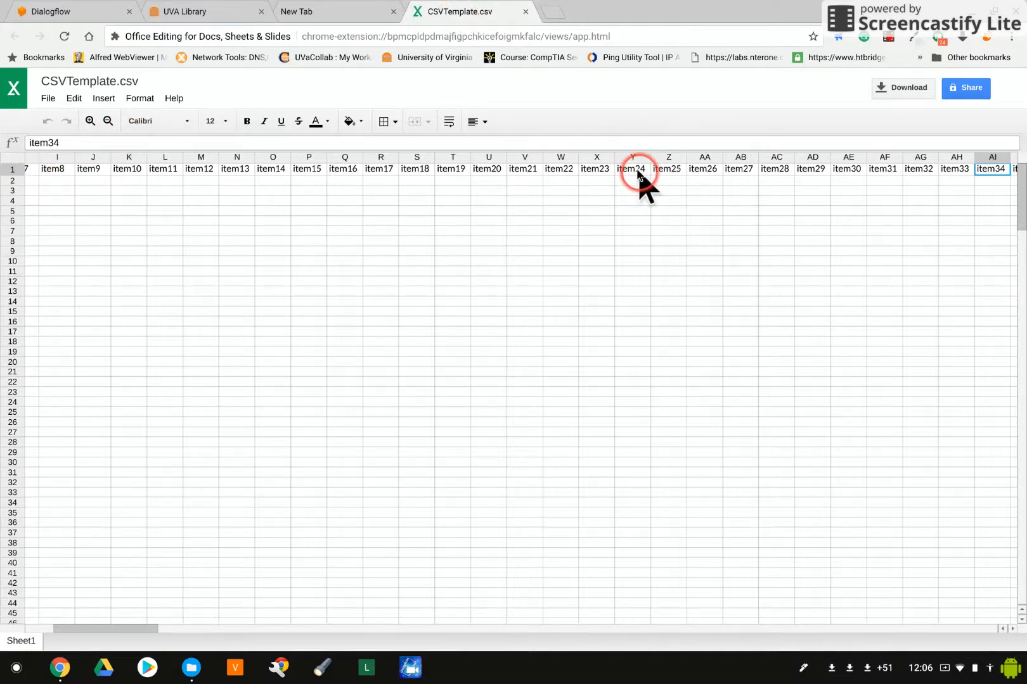